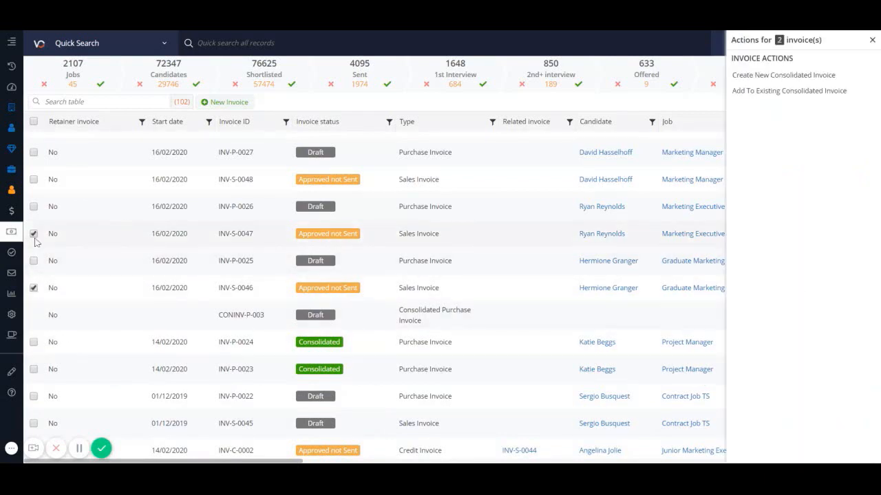
{"action": "mouse_move", "coordinate": [788, 90]}
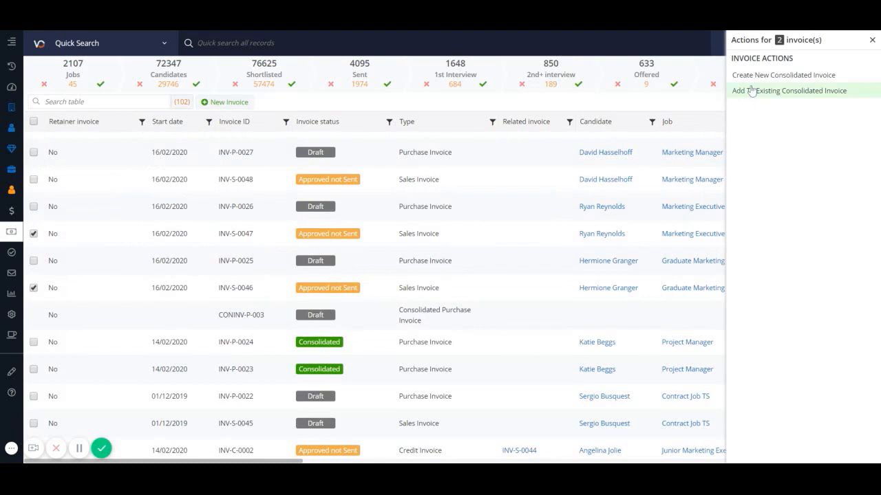
- Create a new consolidated invoice from INV-S-0046 and INV-S-0047 and confirm it
{"action": "left_click", "coordinate": [783, 74]}
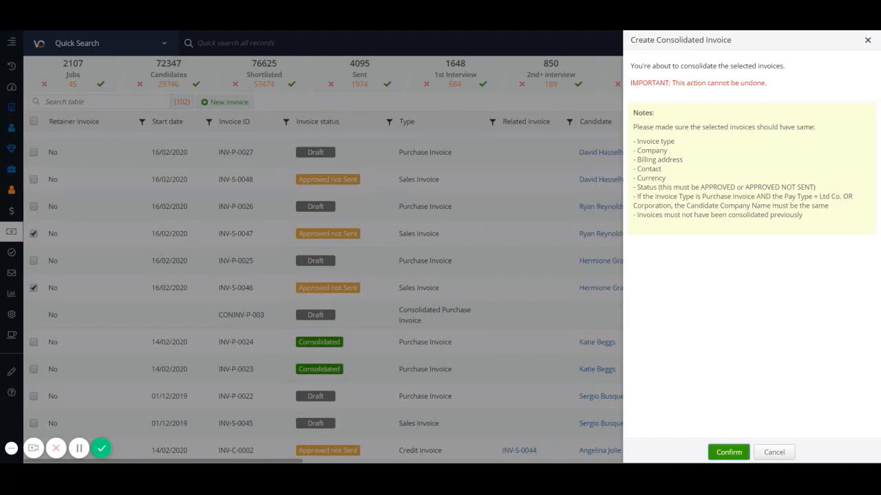
{"action": "mouse_move", "coordinate": [779, 158]}
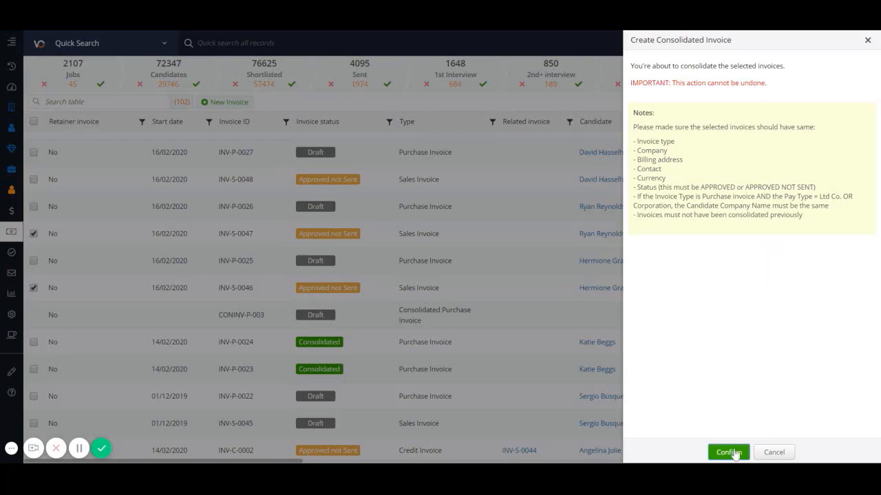
{"action": "left_click", "coordinate": [728, 452]}
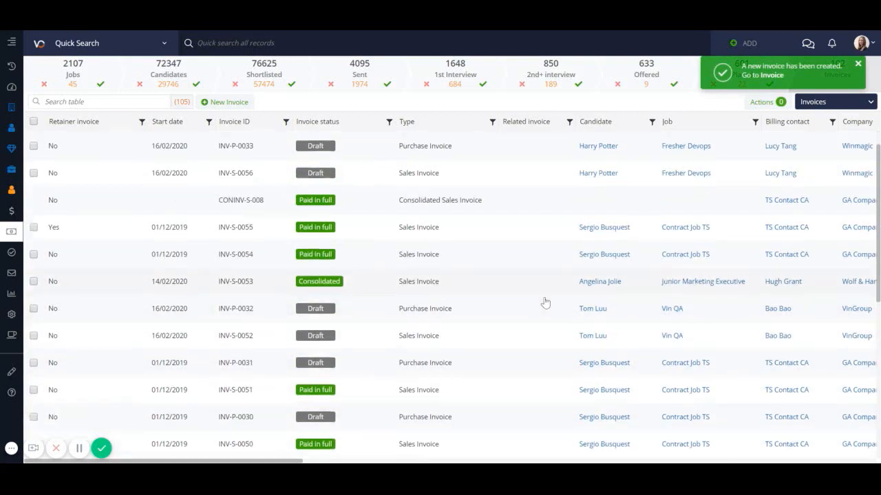
- Add INV-S-0048 to existing consolidated invoice CONINV-S-009 for Wolf & Hare and confirm
{"action": "scroll", "scroll_direction": "down", "scroll_amount": 3}
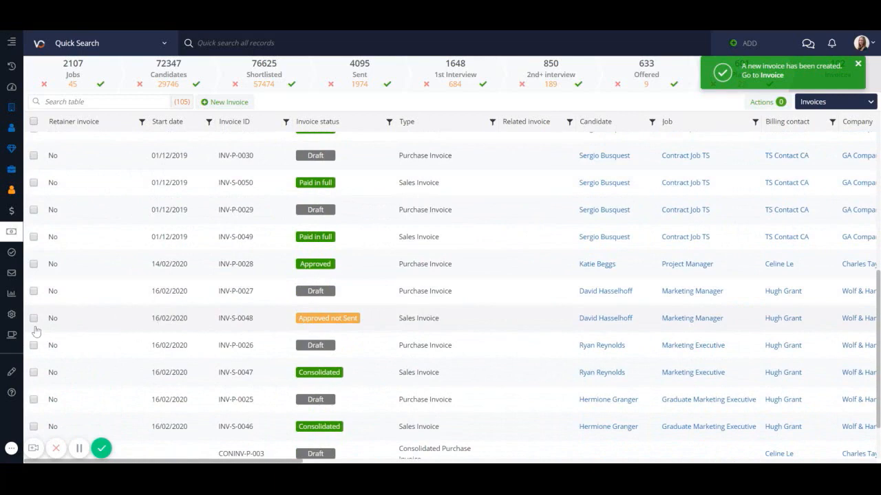
{"action": "left_click", "coordinate": [34, 318]}
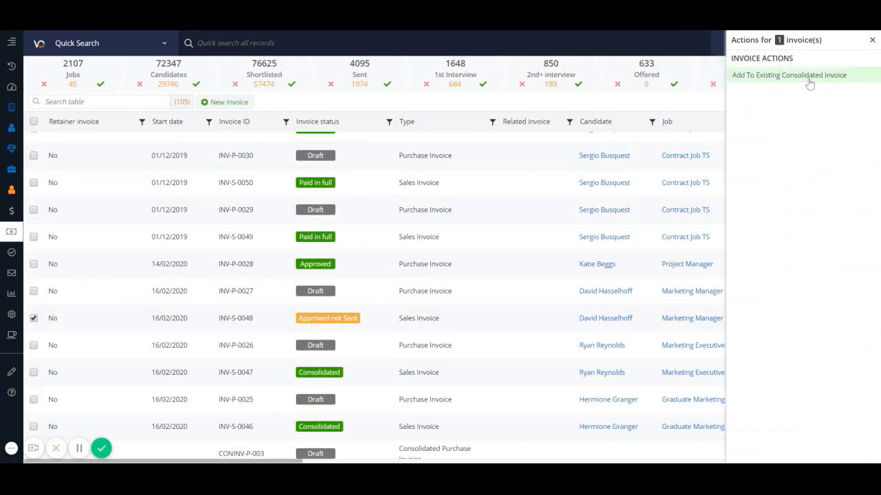
{"action": "left_click", "coordinate": [788, 74]}
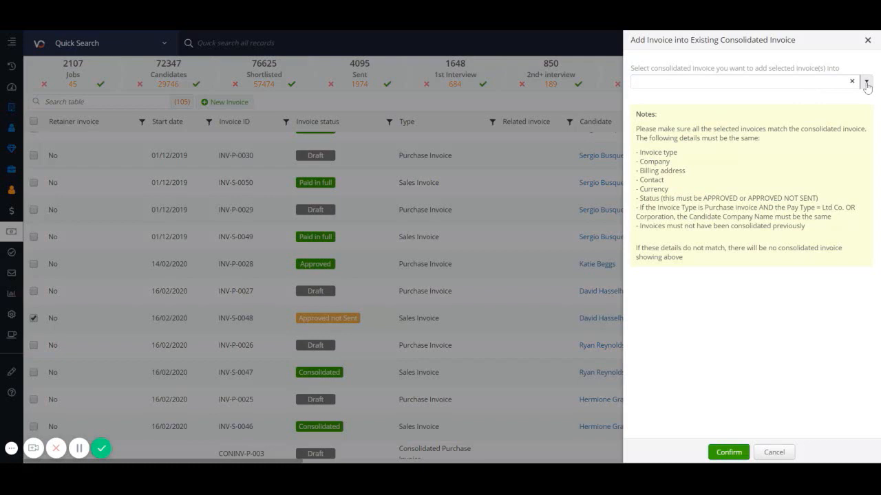
{"action": "left_click", "coordinate": [867, 81]}
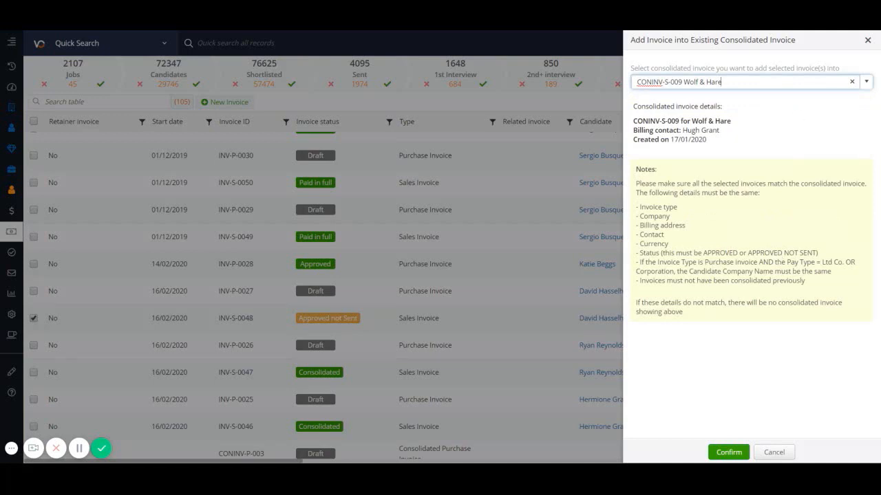
{"action": "left_click", "coordinate": [728, 452]}
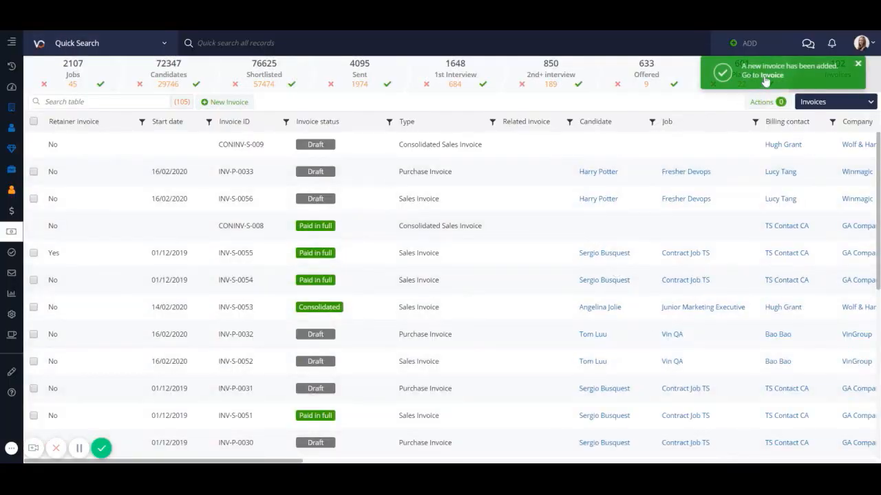
- Open CONINV-S-009, scroll through its three line items, and view its activity history
{"action": "left_click", "coordinate": [772, 75]}
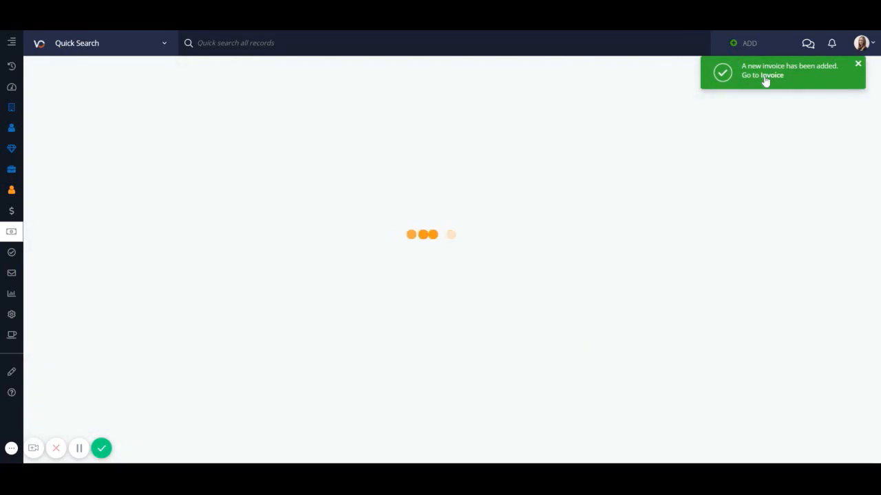
{"action": "mouse_move", "coordinate": [733, 159]}
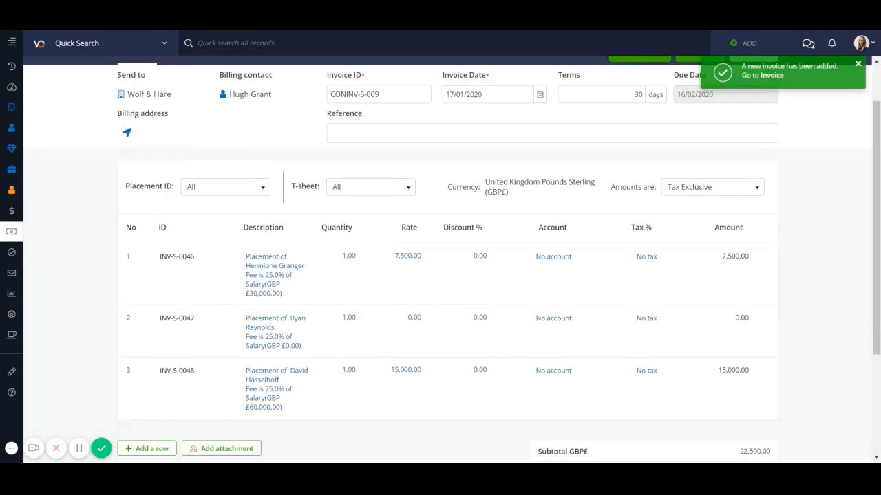
{"action": "scroll", "scroll_direction": "down", "scroll_amount": 3}
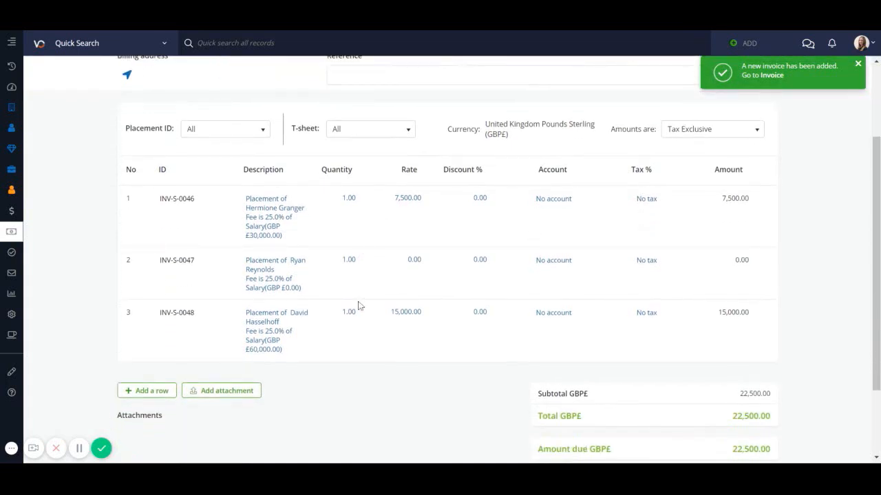
{"action": "mouse_move", "coordinate": [741, 355]}
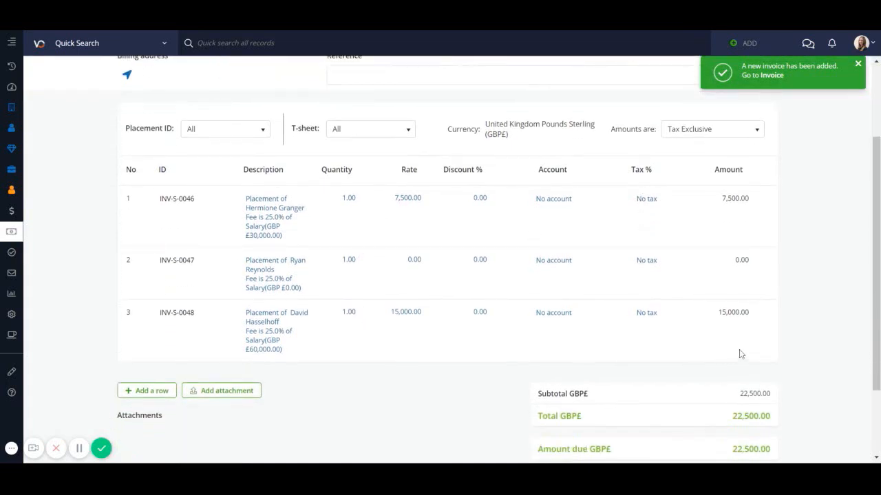
{"action": "scroll", "scroll_direction": "down", "scroll_amount": 3}
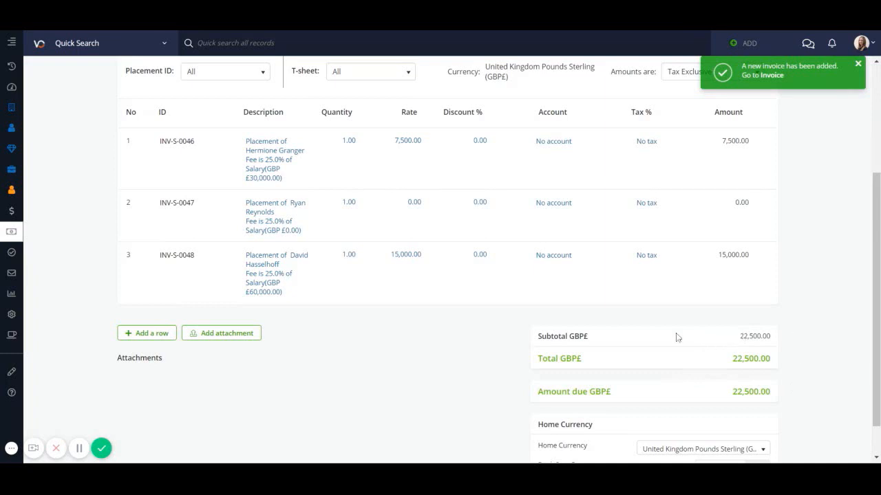
{"action": "scroll", "scroll_direction": "up", "scroll_amount": 3}
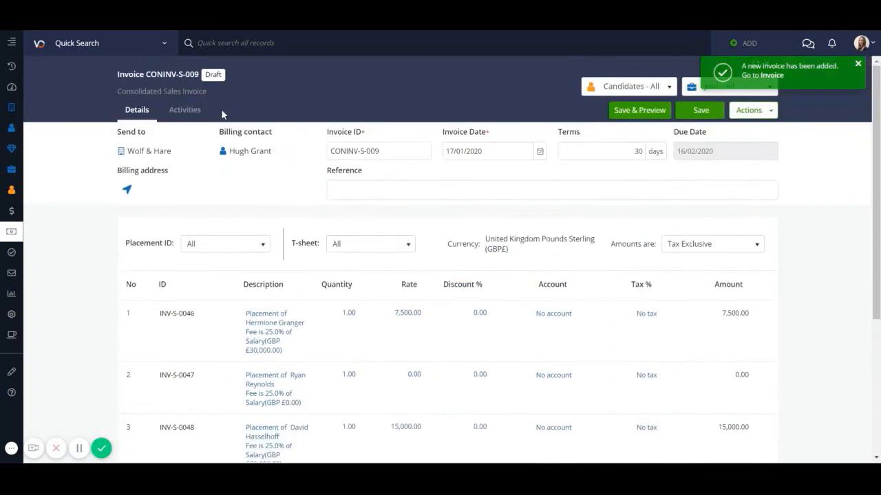
{"action": "left_click", "coordinate": [184, 109]}
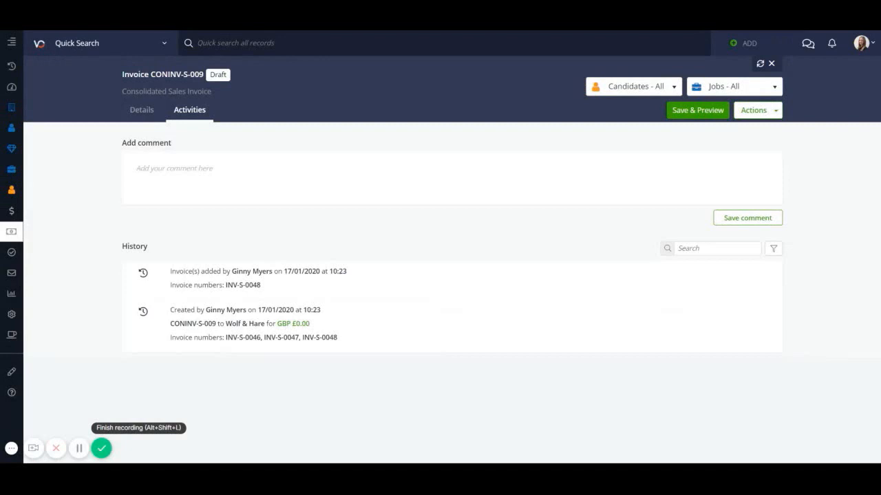
{"action": "mouse_move", "coordinate": [579, 204]}
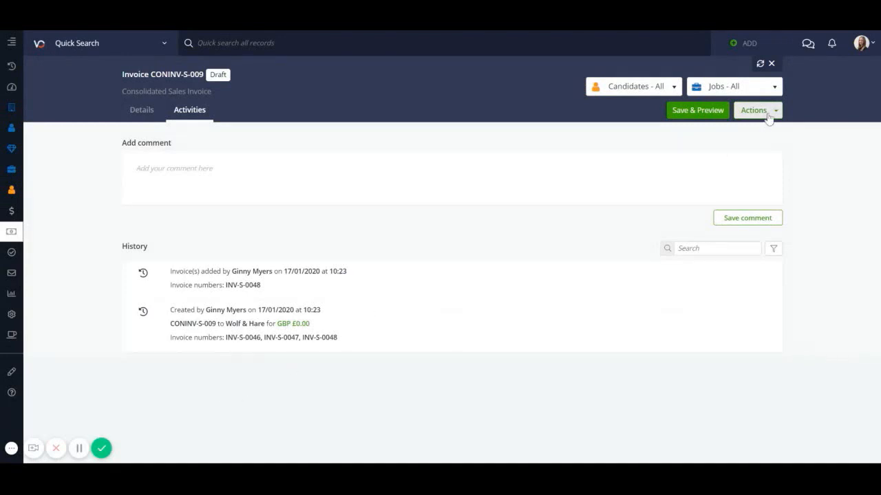
- Remove child invoice INV-S-0048 from CONINV-S-009 and confirm the removal
{"action": "left_click", "coordinate": [755, 110]}
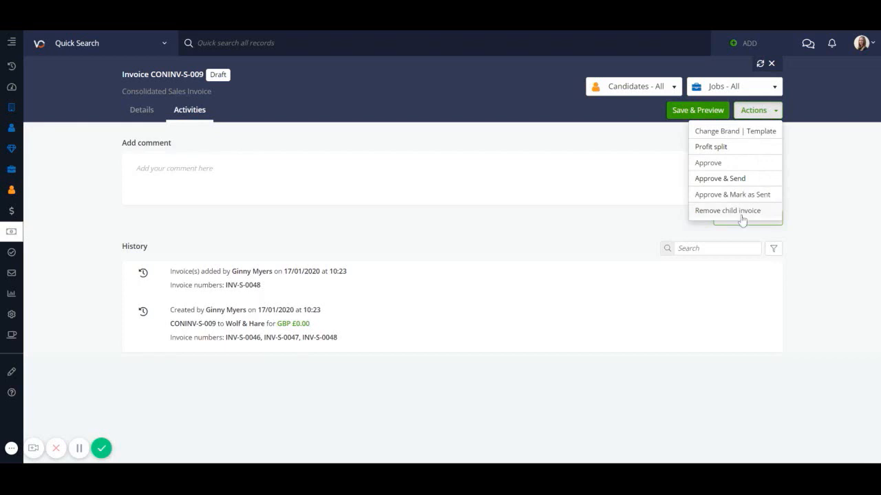
{"action": "left_click", "coordinate": [728, 210]}
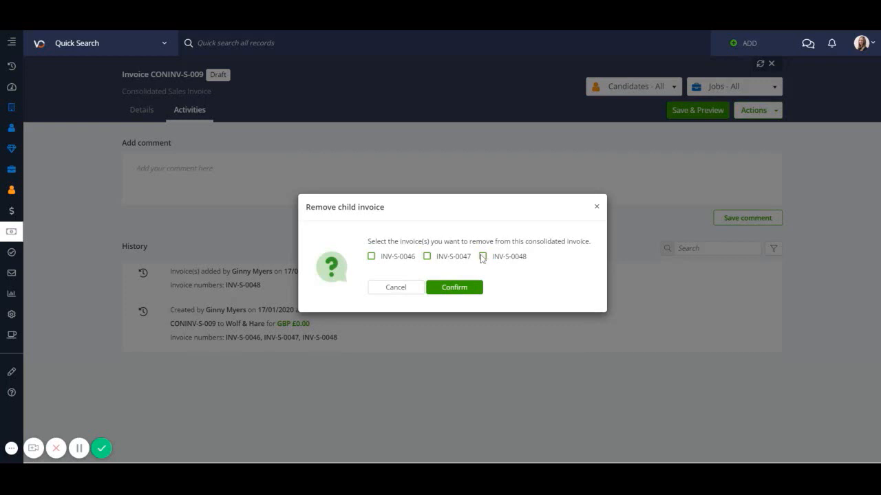
{"action": "left_click", "coordinate": [482, 256]}
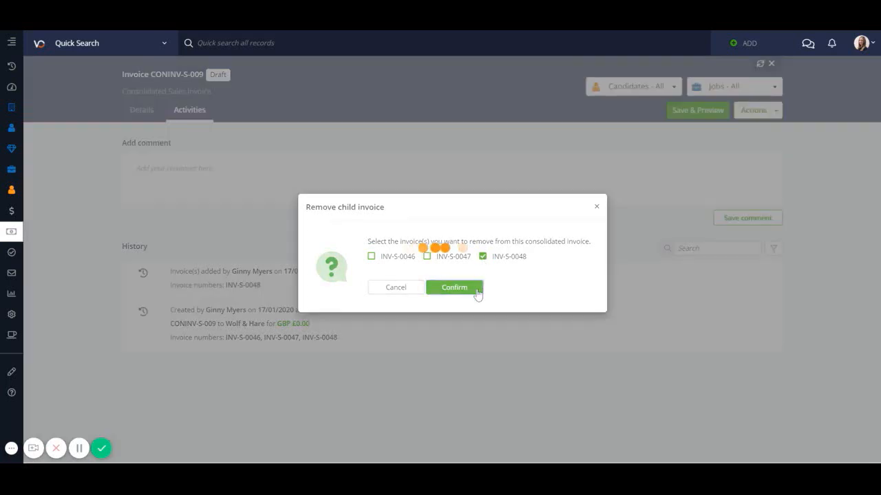
{"action": "left_click", "coordinate": [454, 287]}
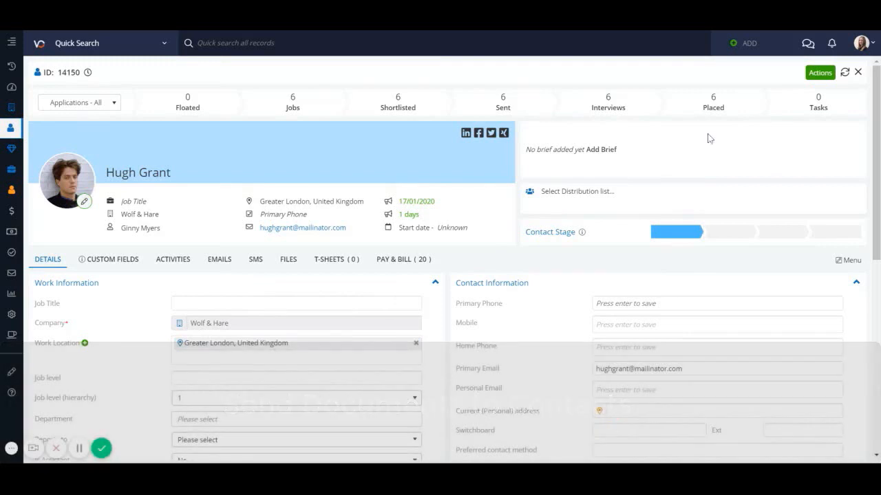
- Open Hugh Grant's Send Document panel showing his SignRequest documents
{"action": "left_click", "coordinate": [820, 73]}
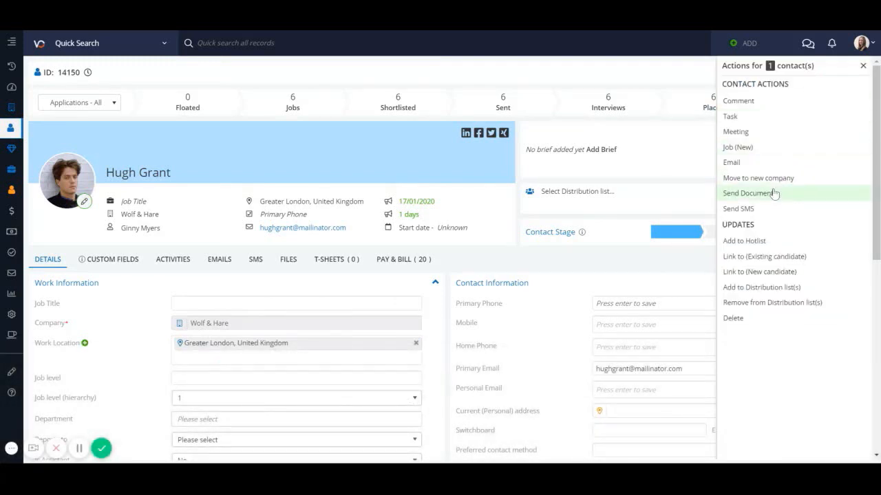
{"action": "left_click", "coordinate": [749, 193]}
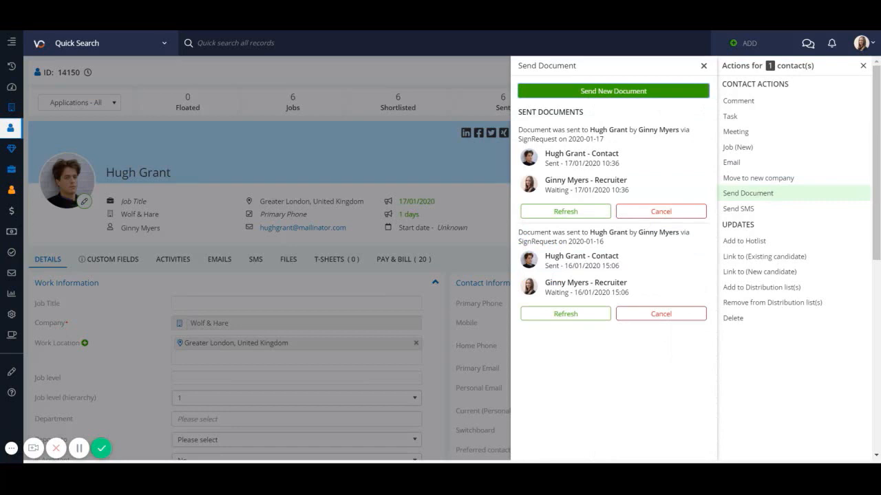
{"action": "mouse_move", "coordinate": [686, 174]}
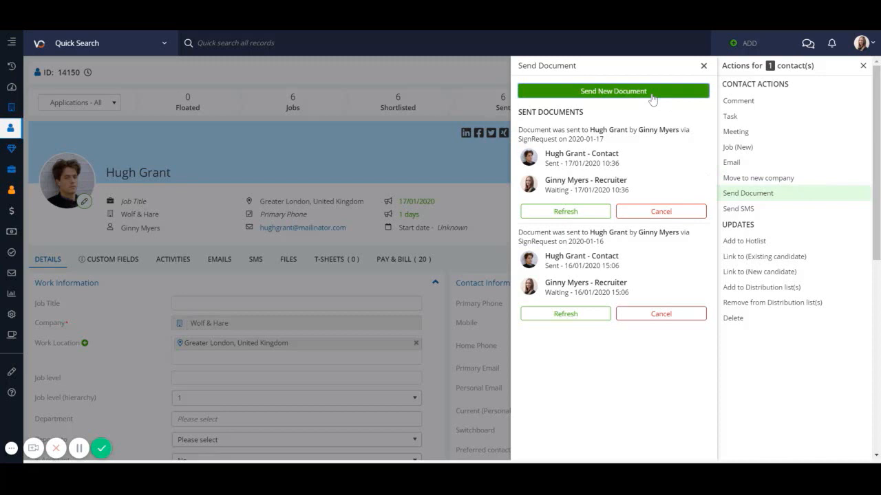
- Send a new document for signing to the contact, linked to the Marketing Manager job
{"action": "left_click", "coordinate": [613, 91]}
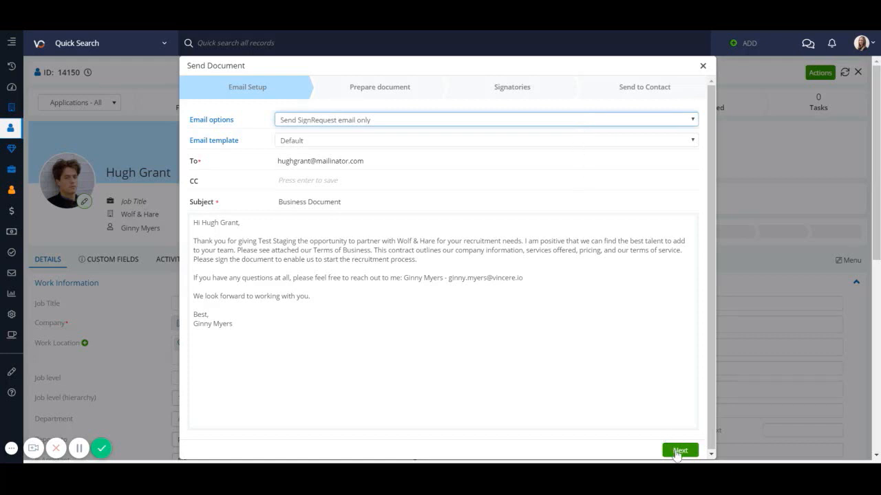
{"action": "left_click", "coordinate": [680, 450]}
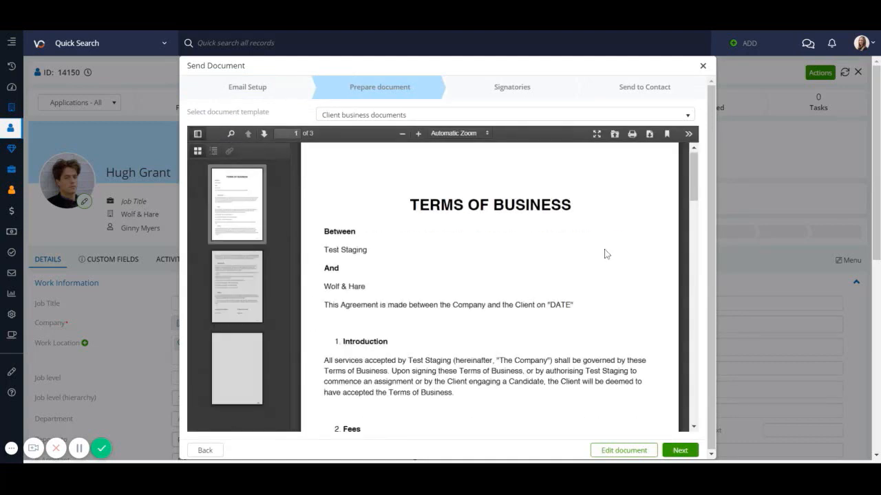
{"action": "mouse_move", "coordinate": [633, 340]}
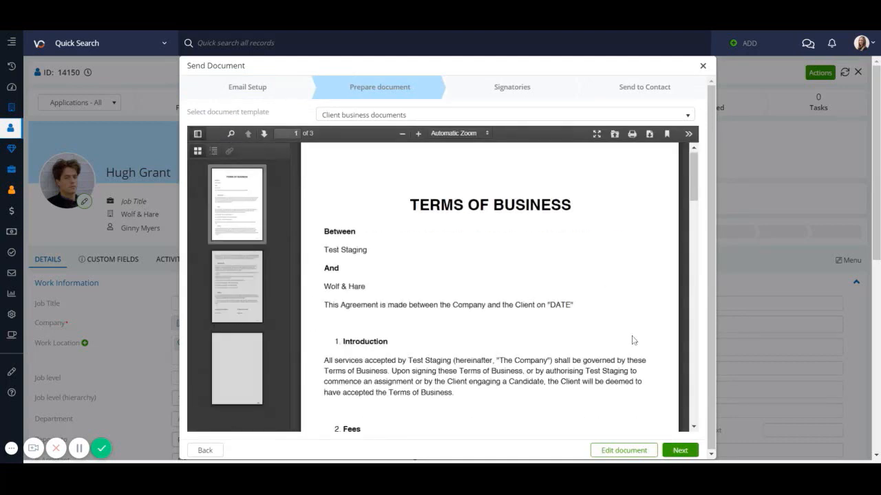
{"action": "left_click", "coordinate": [680, 450]}
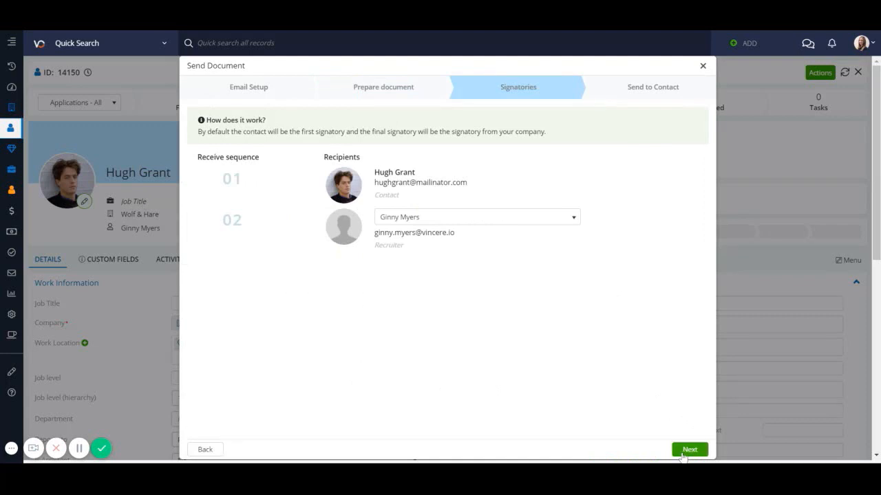
{"action": "mouse_move", "coordinate": [580, 217]}
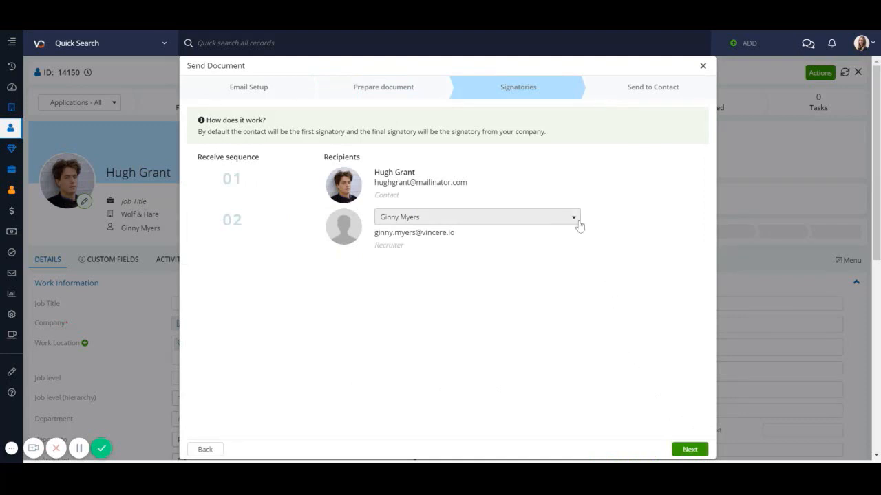
{"action": "mouse_move", "coordinate": [635, 375]}
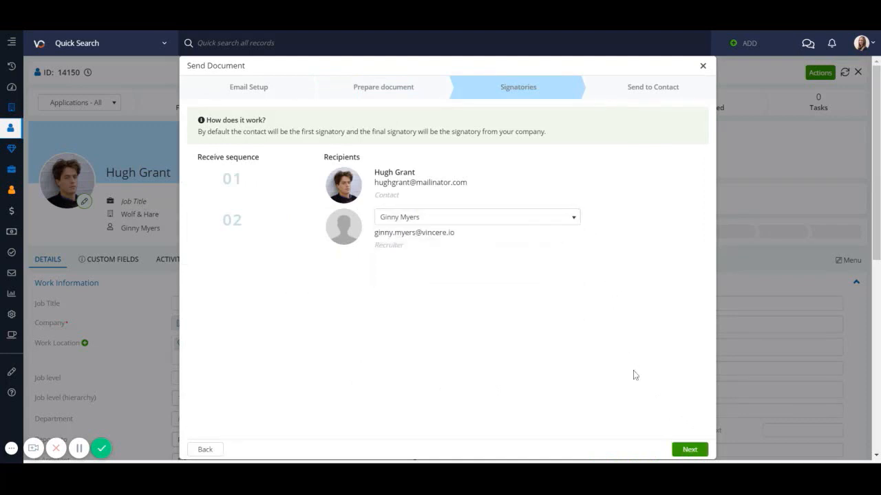
{"action": "left_click", "coordinate": [689, 449]}
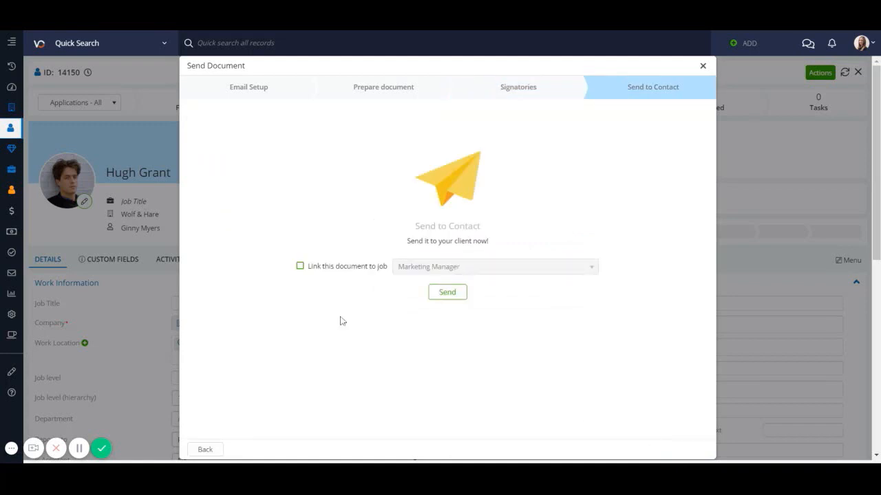
{"action": "left_click", "coordinate": [299, 266]}
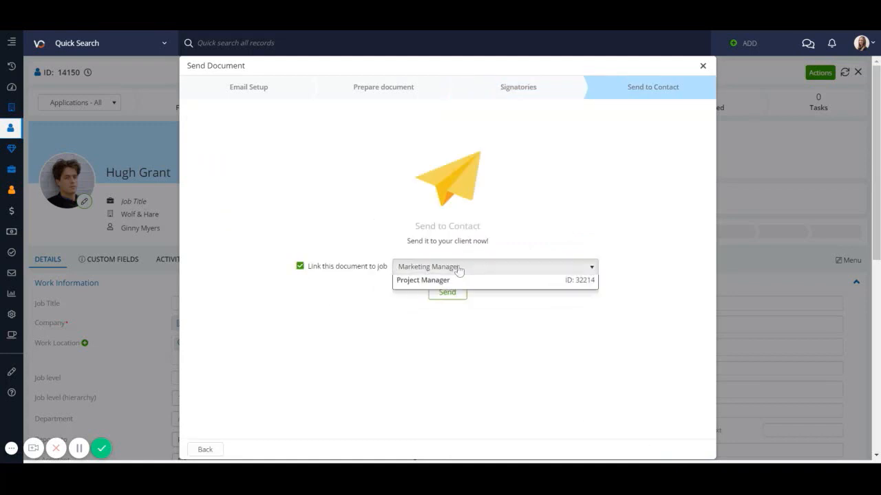
{"action": "left_click", "coordinate": [494, 266]}
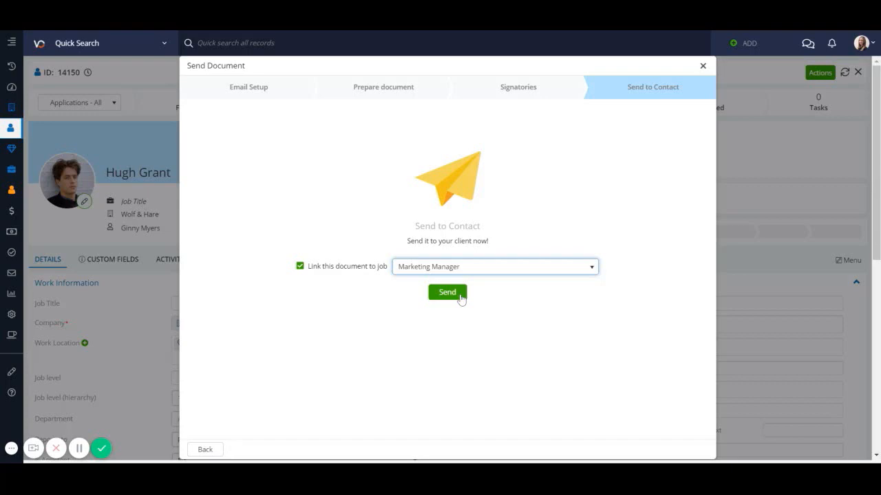
{"action": "left_click", "coordinate": [447, 292]}
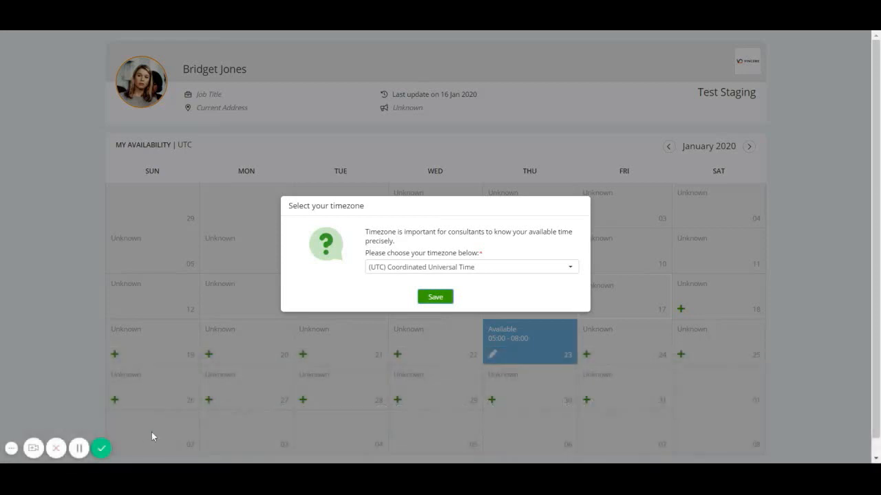
{"action": "mouse_move", "coordinate": [279, 401]}
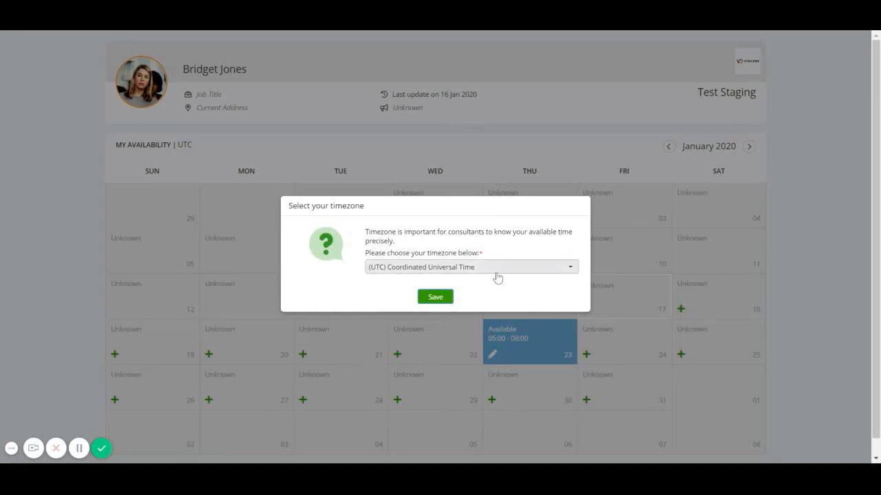
- Save (UTC+00:00) Dublin, Edinburgh, Lisbon, London as the availability calendar timezone
{"action": "left_click", "coordinate": [471, 267]}
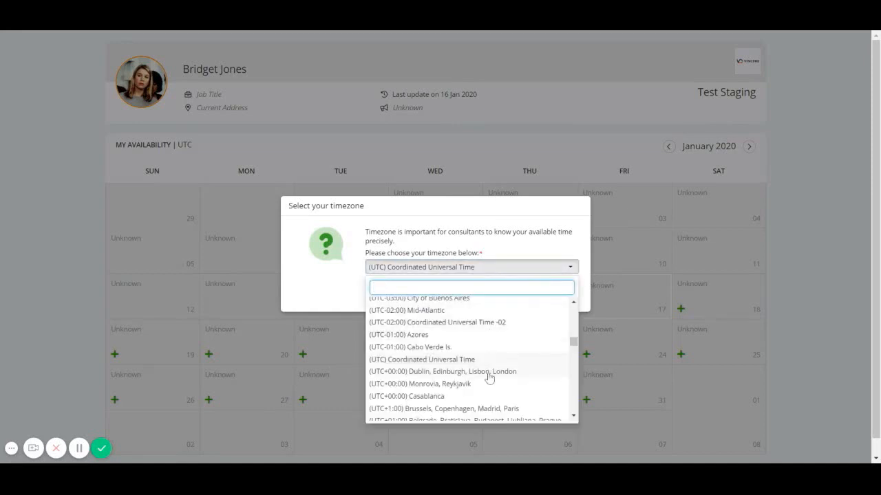
{"action": "left_click", "coordinate": [439, 371]}
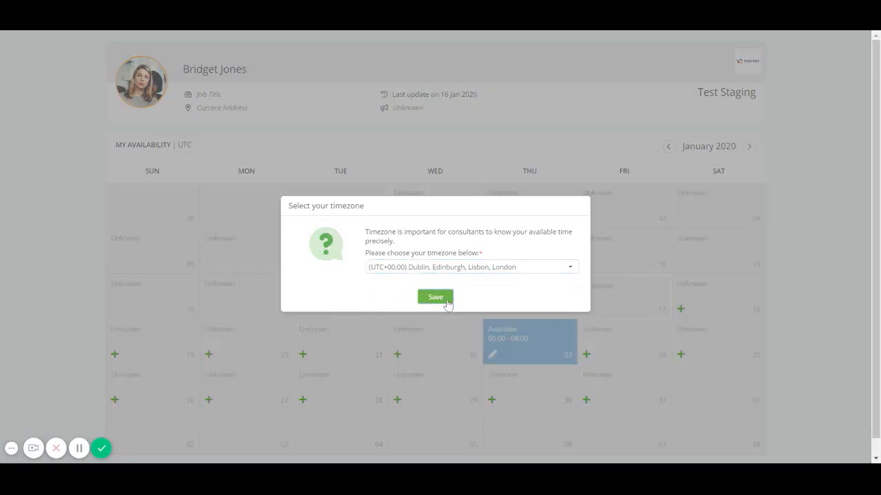
{"action": "left_click", "coordinate": [435, 297]}
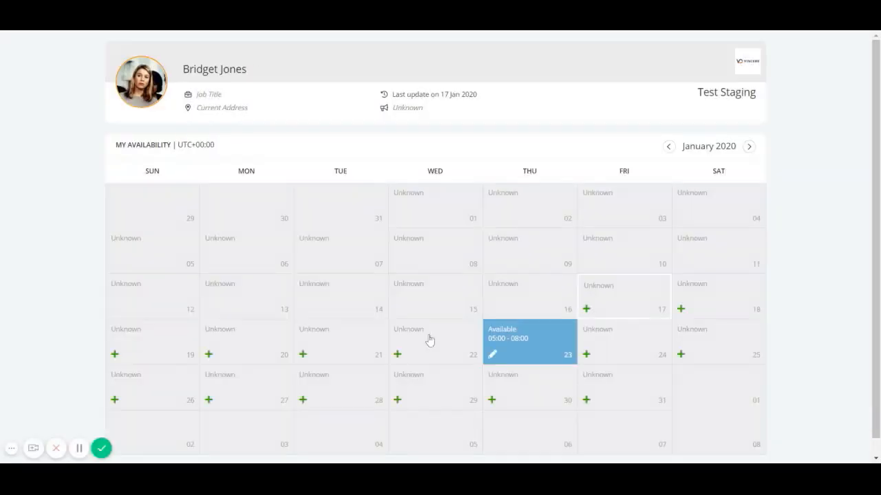
- Add a day's availability set to Part of Day, raising the end hour
{"action": "left_click", "coordinate": [397, 354]}
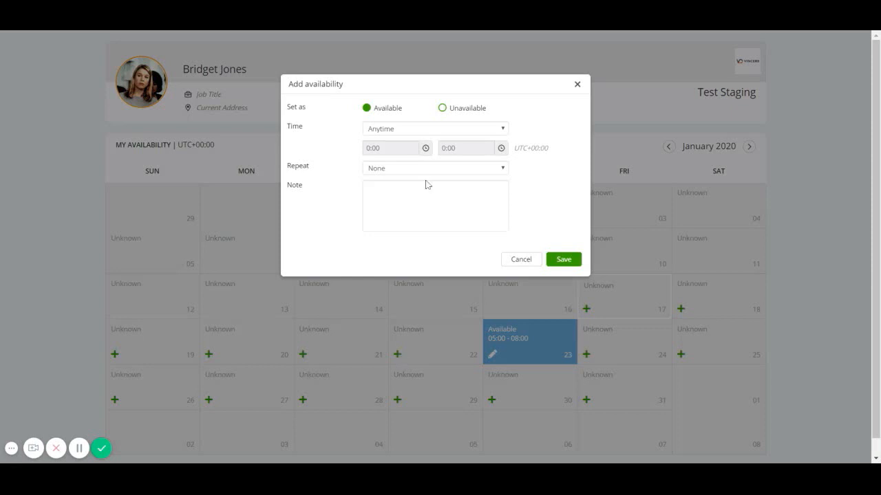
{"action": "mouse_move", "coordinate": [504, 131]}
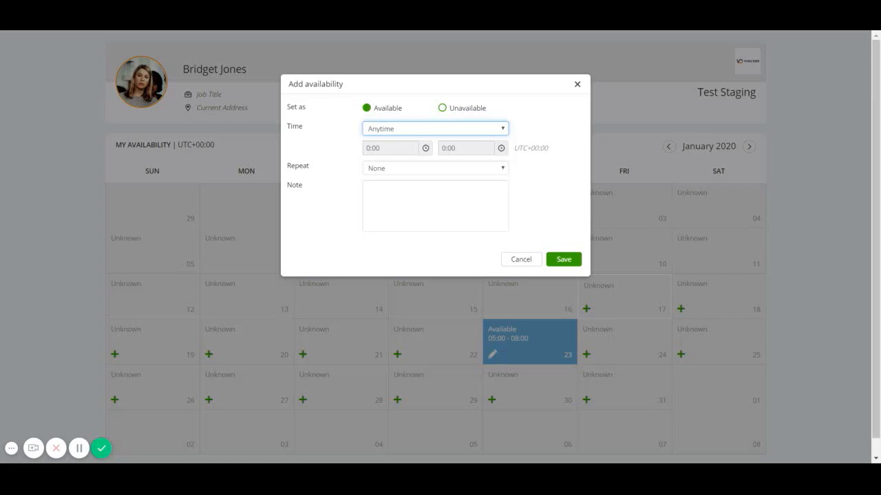
{"action": "left_click", "coordinate": [435, 128]}
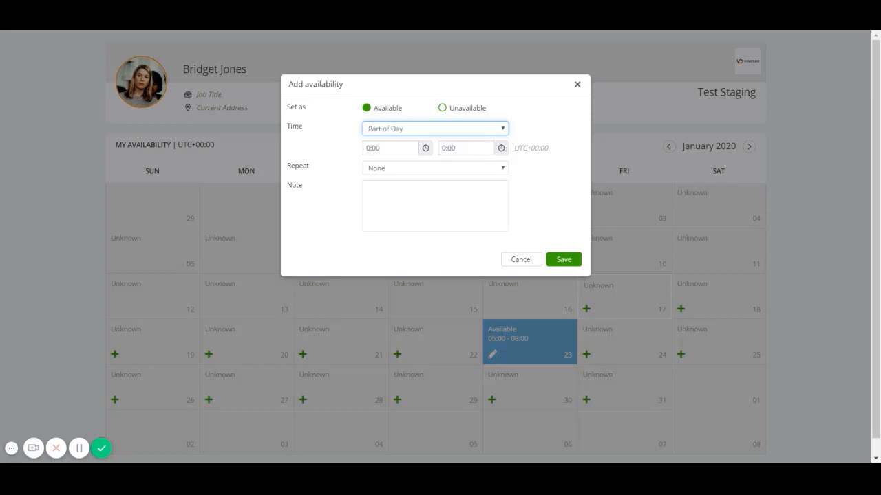
{"action": "left_click", "coordinate": [381, 170]}
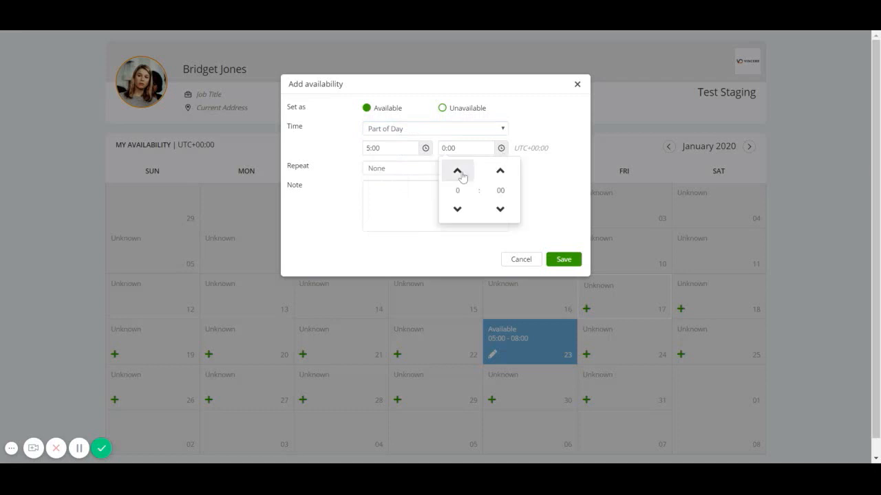
{"action": "left_click", "coordinate": [457, 171]}
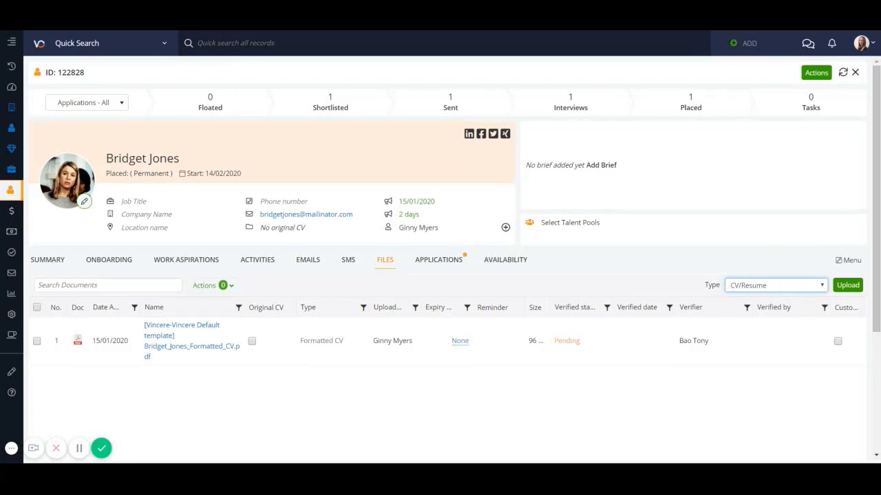
- Set the file type to Reference Web Link and open the Save link form
{"action": "left_click", "coordinate": [775, 285]}
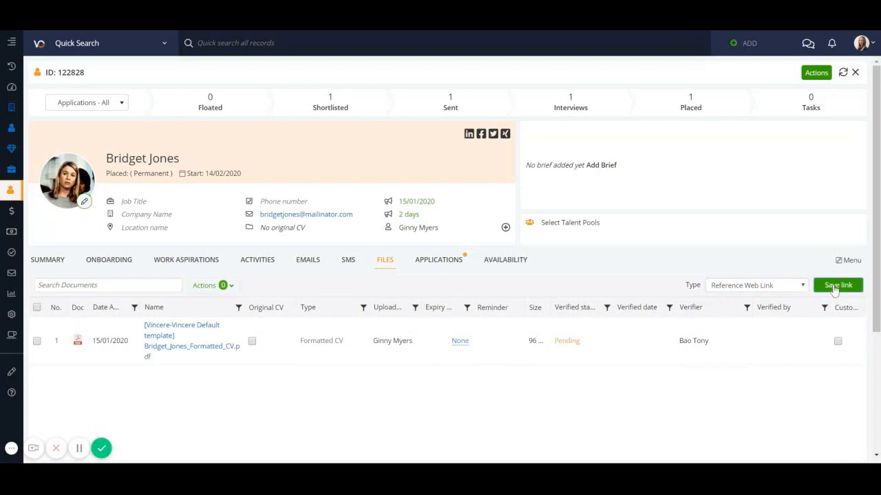
{"action": "left_click", "coordinate": [837, 285]}
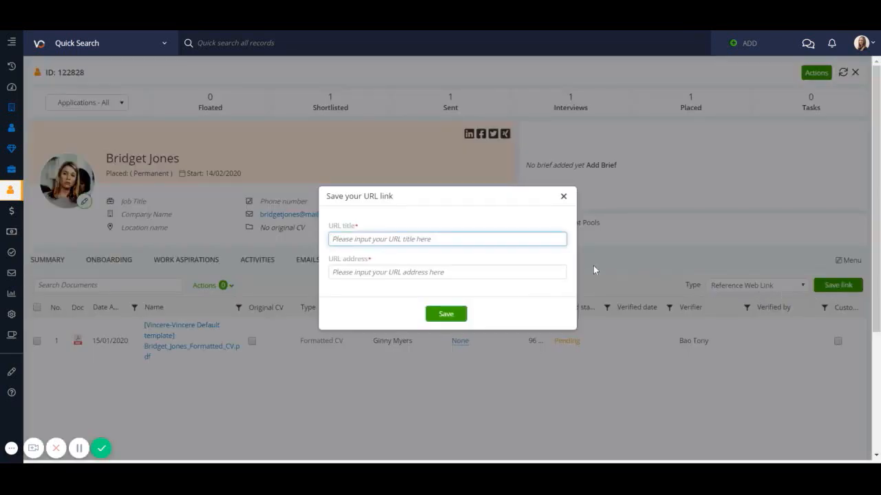
{"action": "mouse_move", "coordinate": [569, 263]}
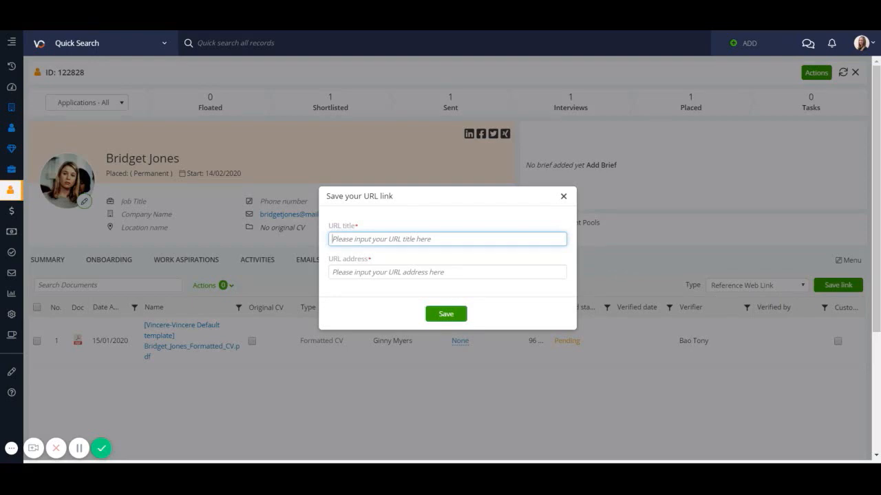
{"action": "mouse_move", "coordinate": [154, 430]}
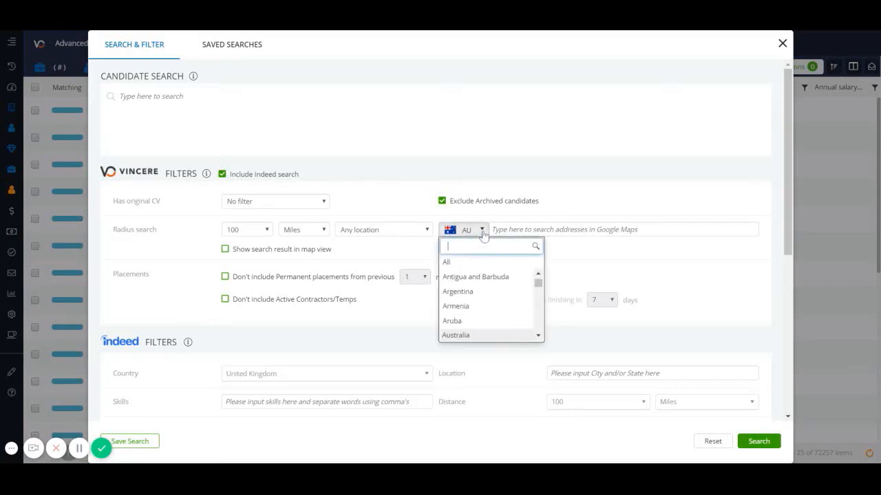
- Keep AU as the radius search country and enter postcode 4305 as the address
{"action": "left_click", "coordinate": [463, 229]}
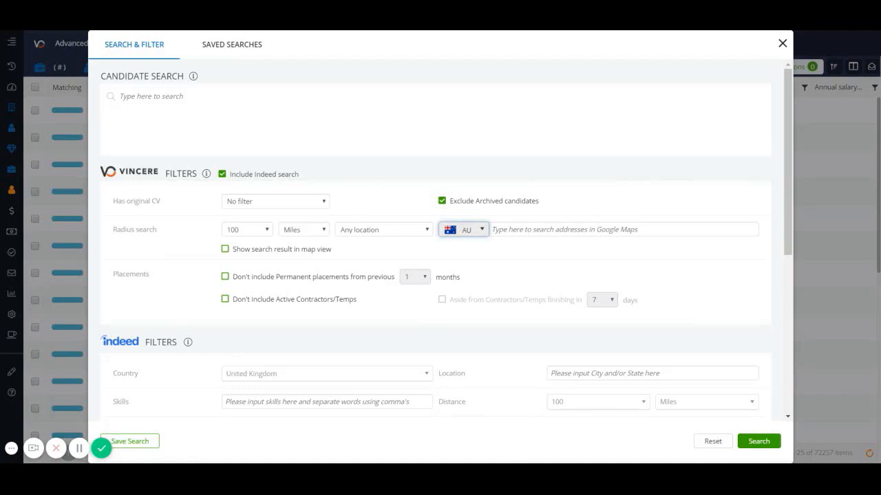
{"action": "left_click", "coordinate": [619, 229]}
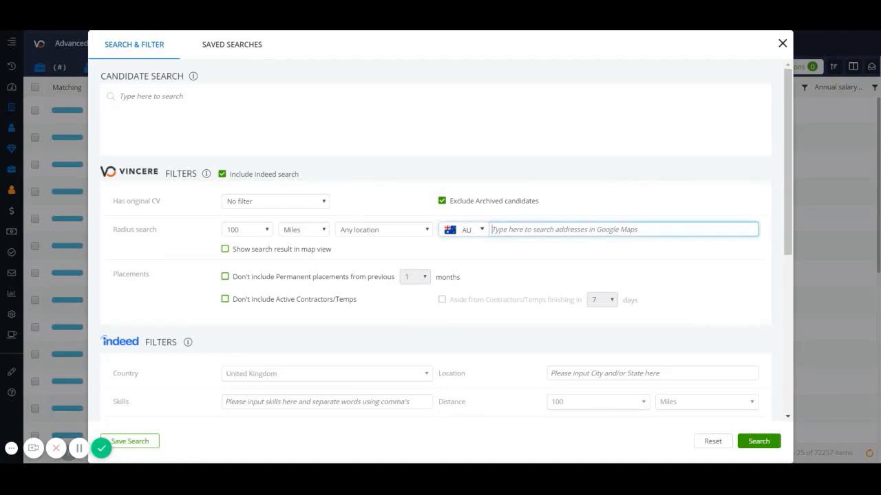
{"action": "type", "text": "4"}
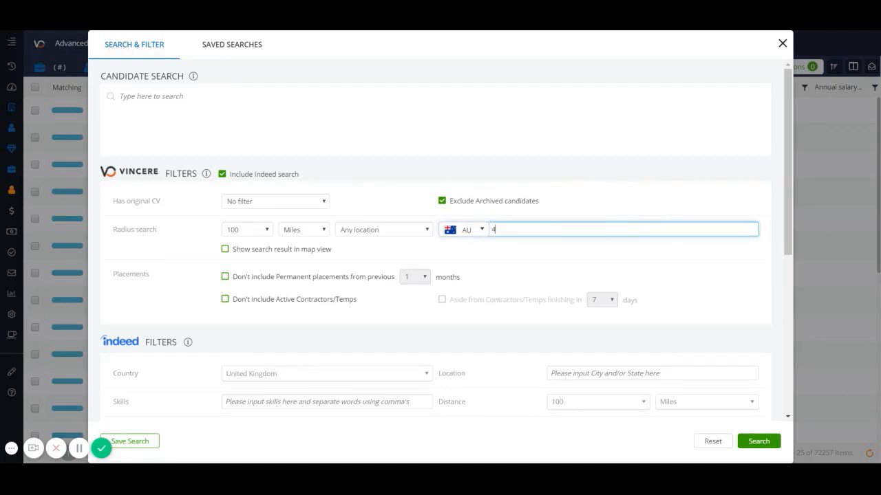
{"action": "type", "text": "305"}
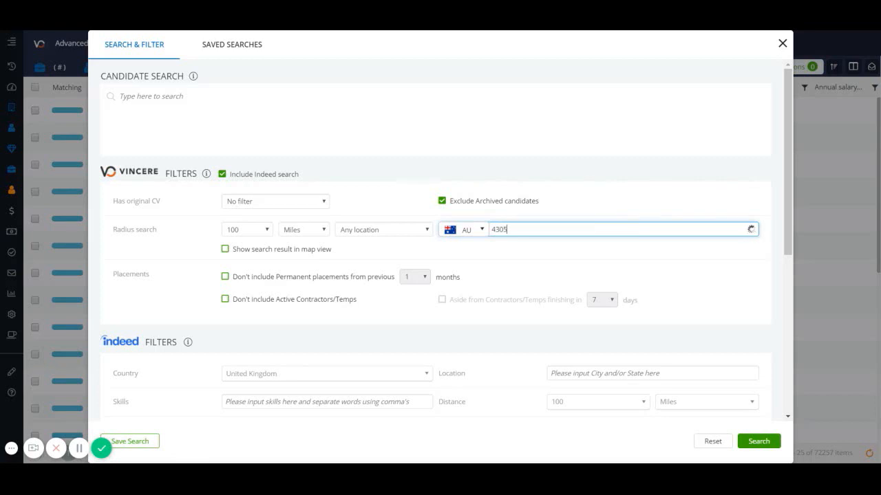